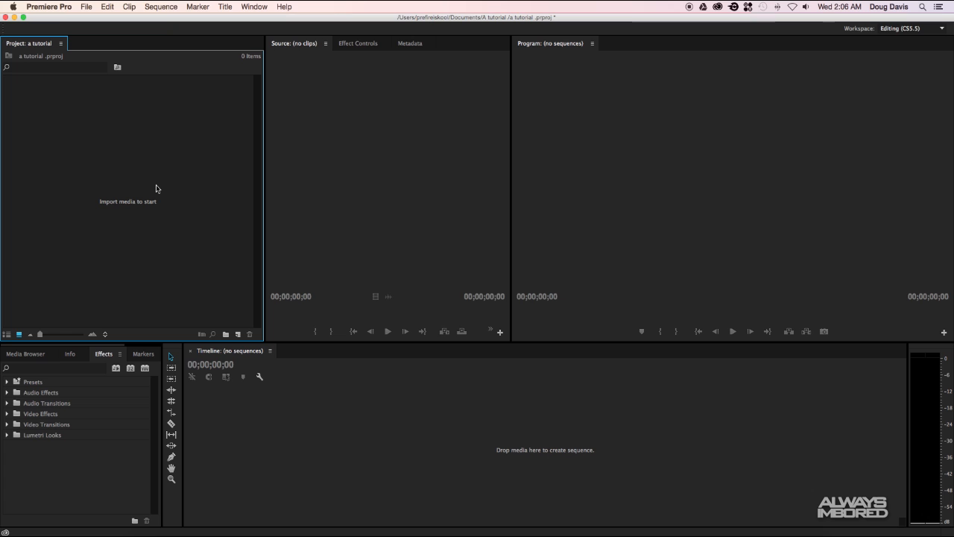
mouse_move(167, 225)
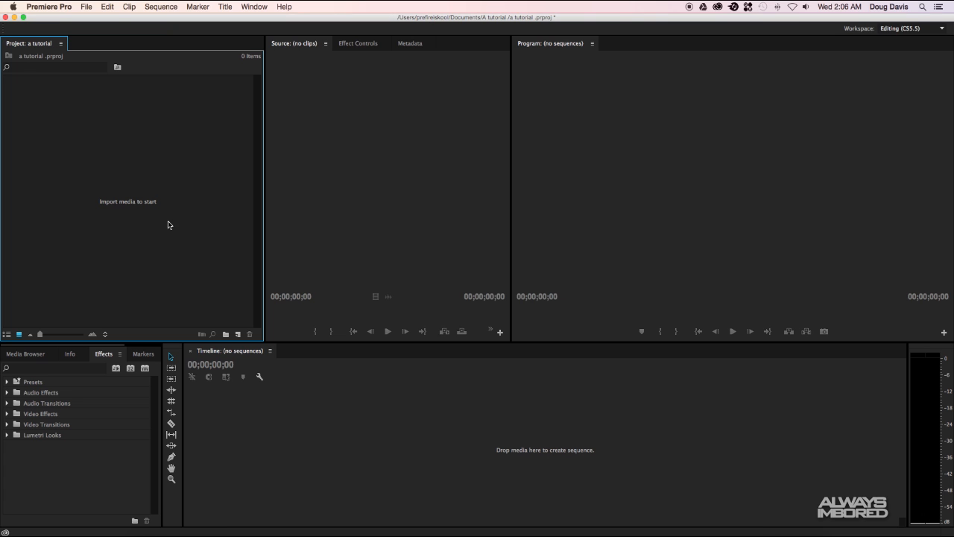
mouse_move(117, 220)
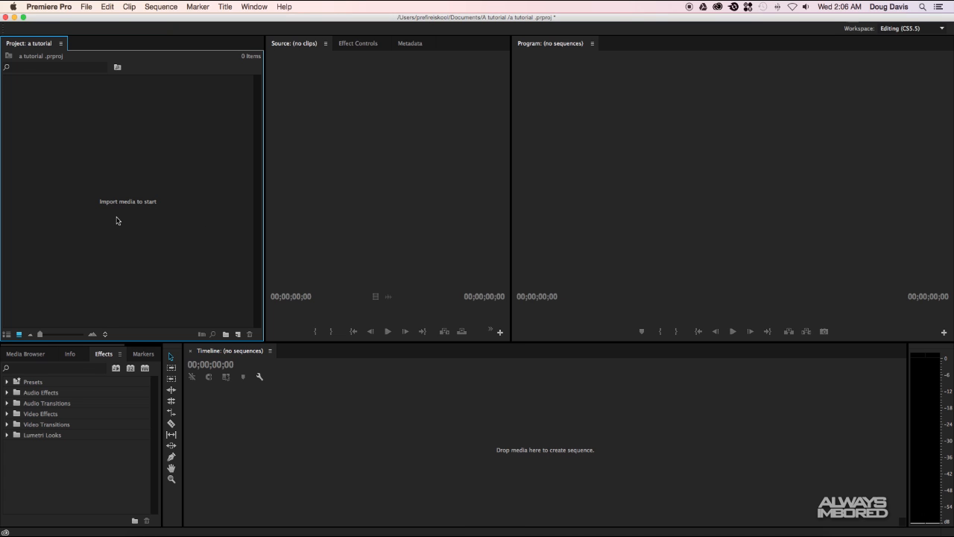
mouse_move(195, 234)
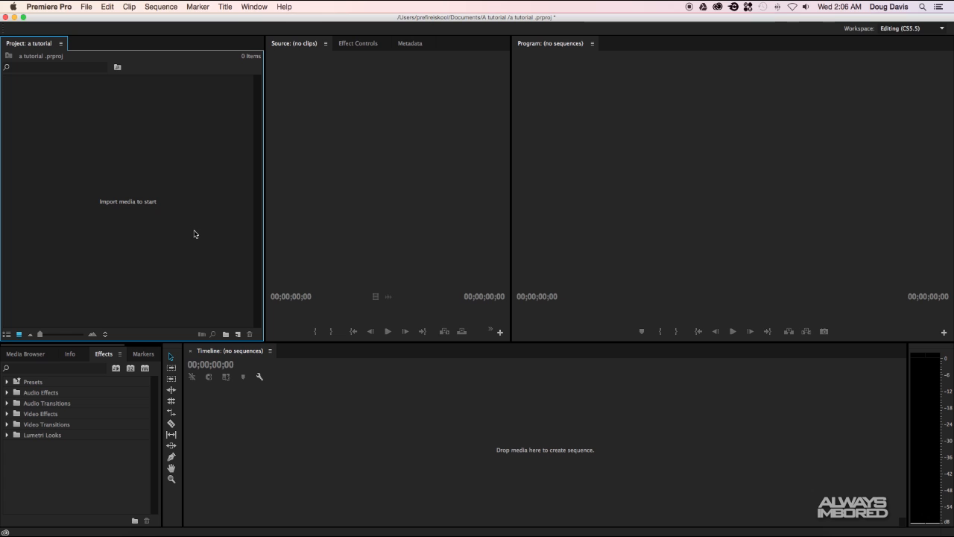
mouse_move(128, 181)
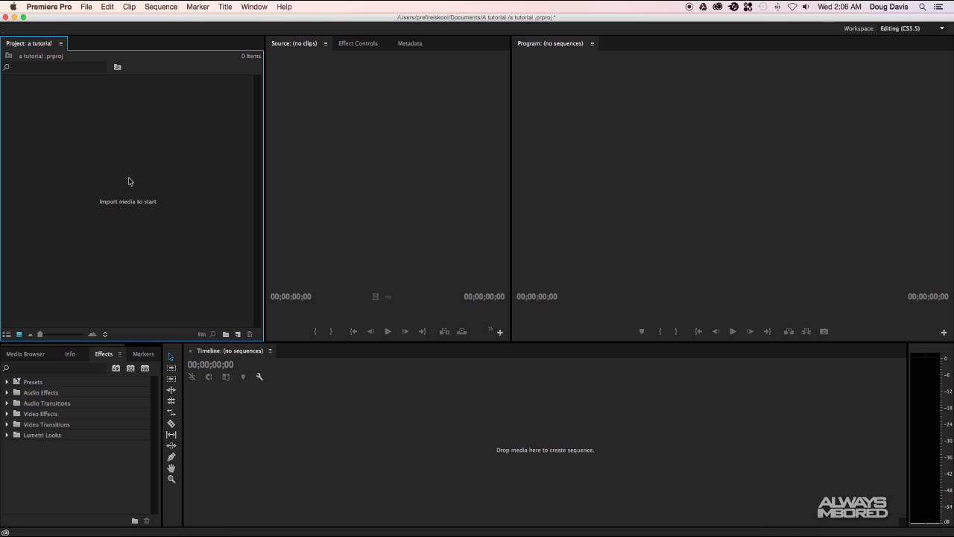
mouse_move(118, 177)
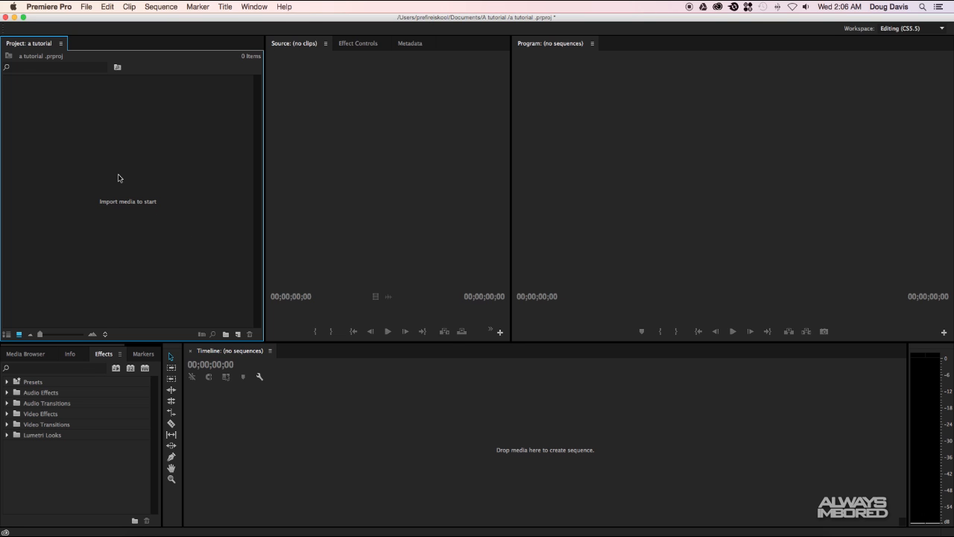
mouse_move(107, 6)
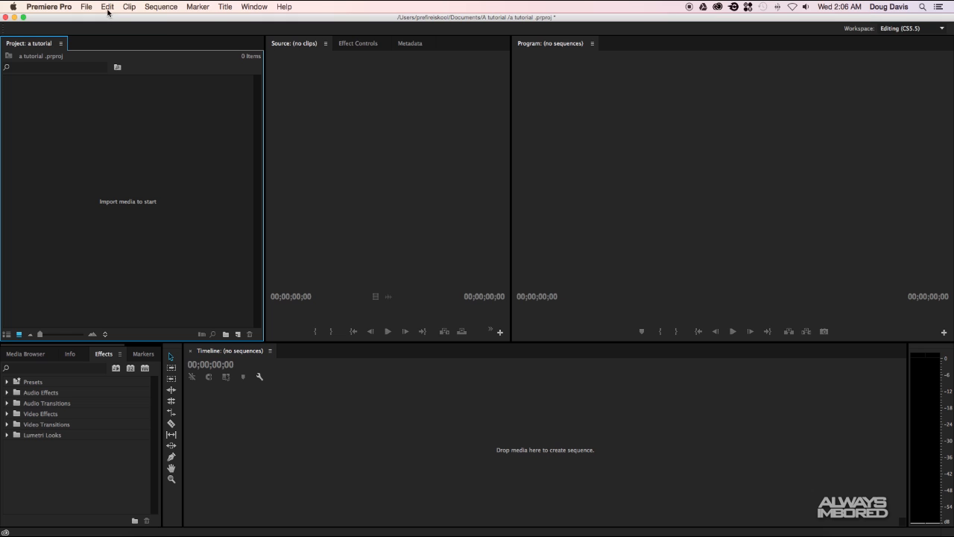
Import clips MVI_8061.MOV through MVI_8092.MOV from the SURF folder into the project.
click(86, 7)
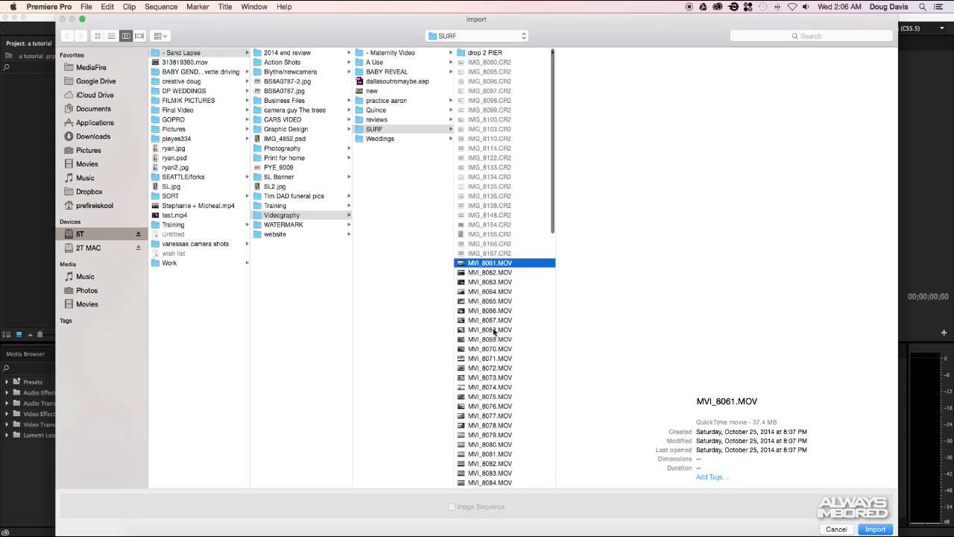
scroll(up, 3)
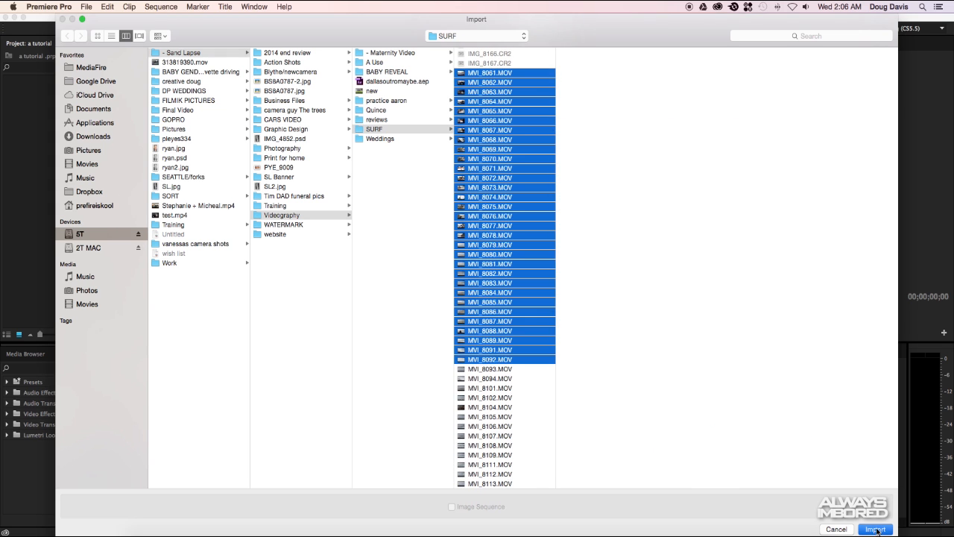
click(875, 528)
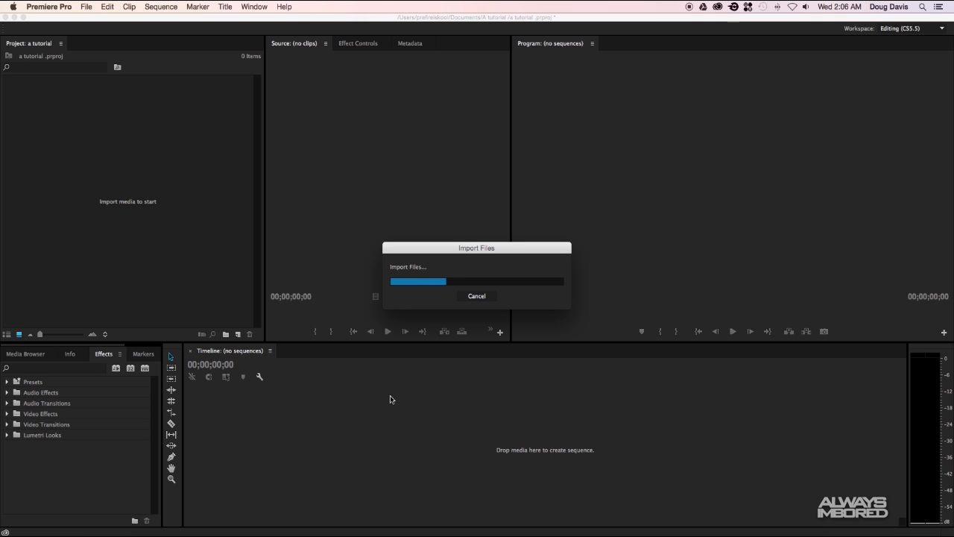
mouse_move(355, 290)
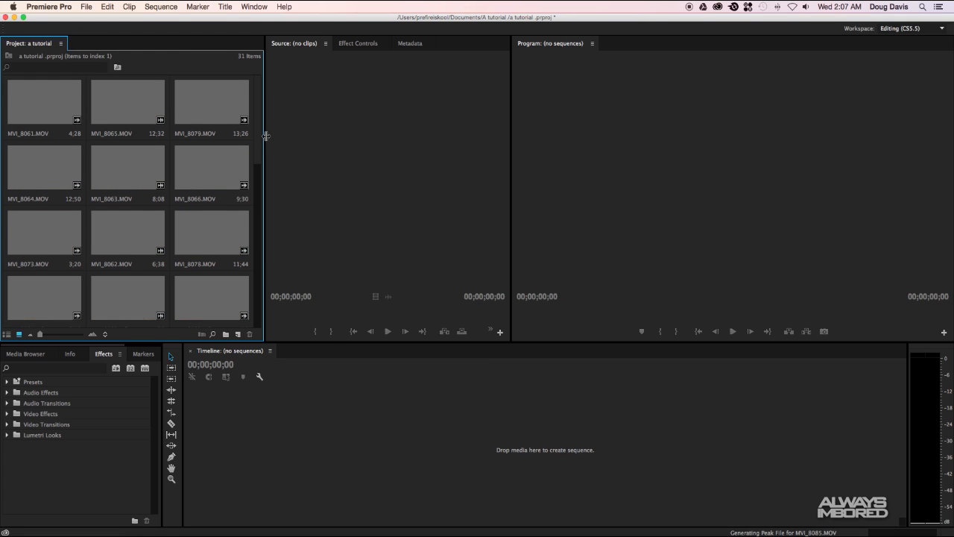
Scroll the Project panel as the 31 imported surf clips appear with thumbnails.
scroll(down, 3)
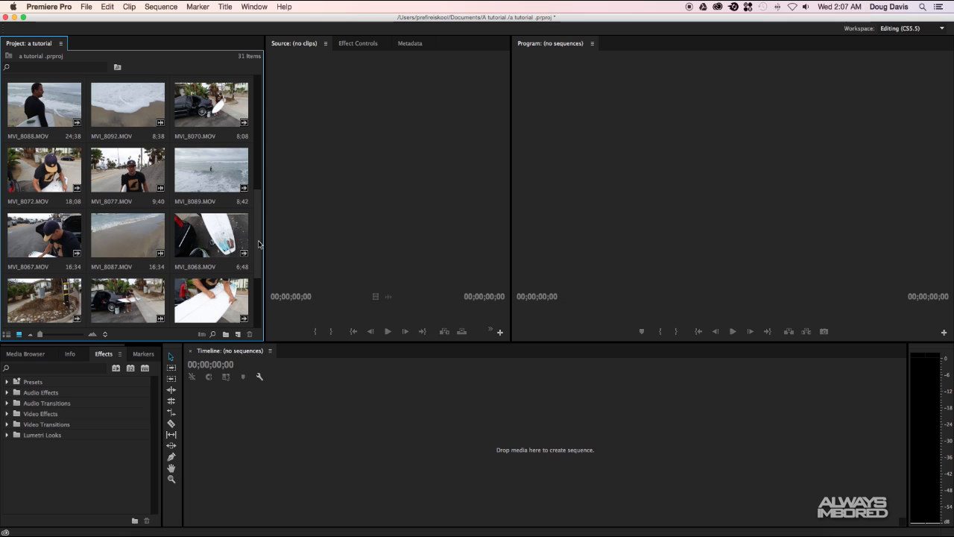
mouse_move(222, 274)
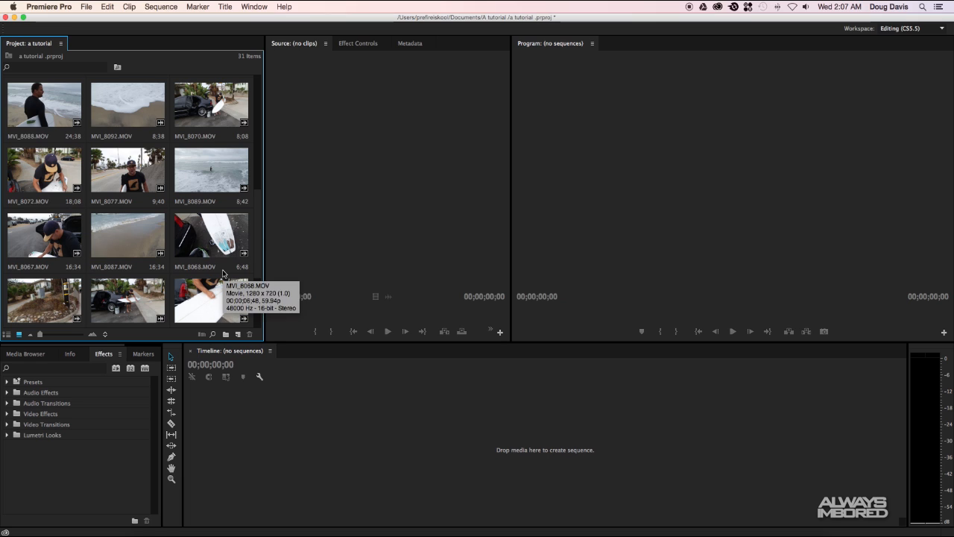
mouse_move(52, 337)
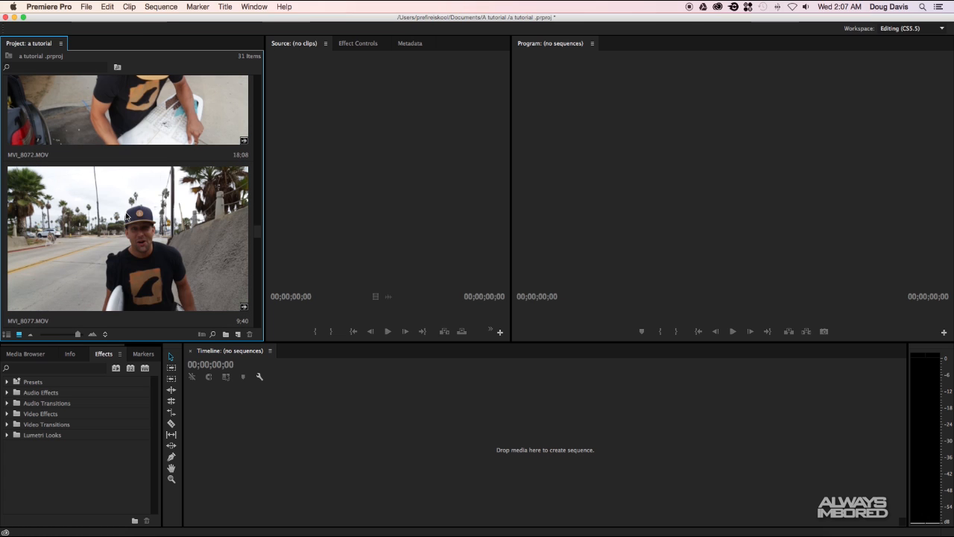
mouse_move(153, 268)
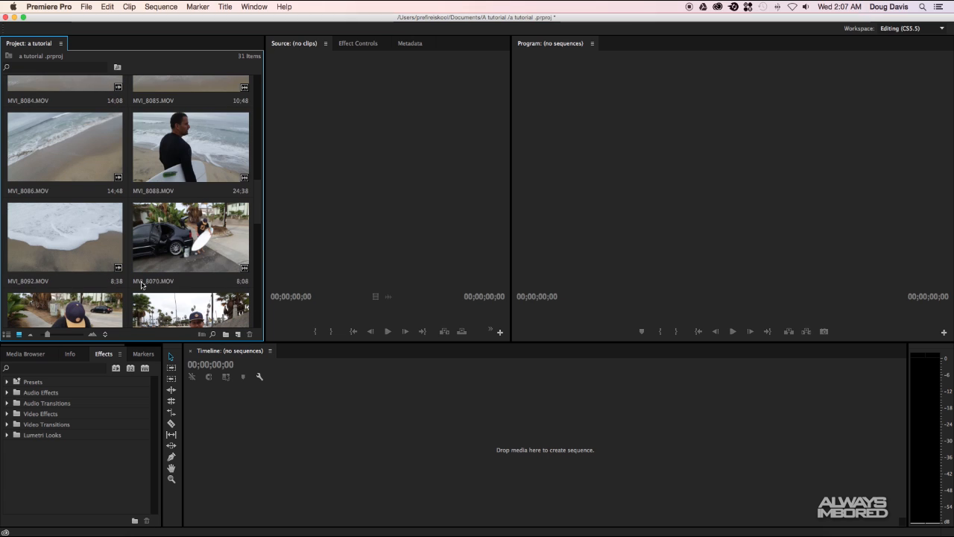
mouse_move(143, 165)
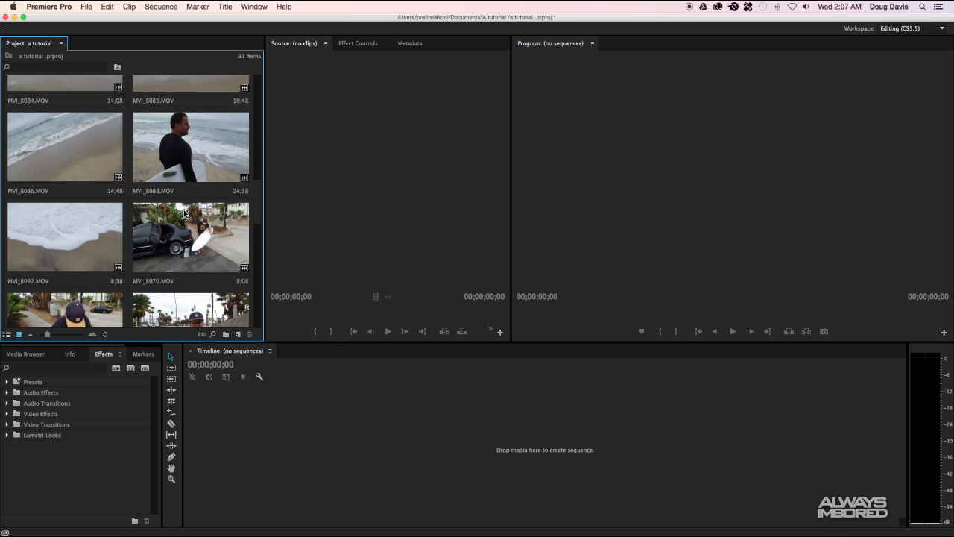
mouse_move(18, 334)
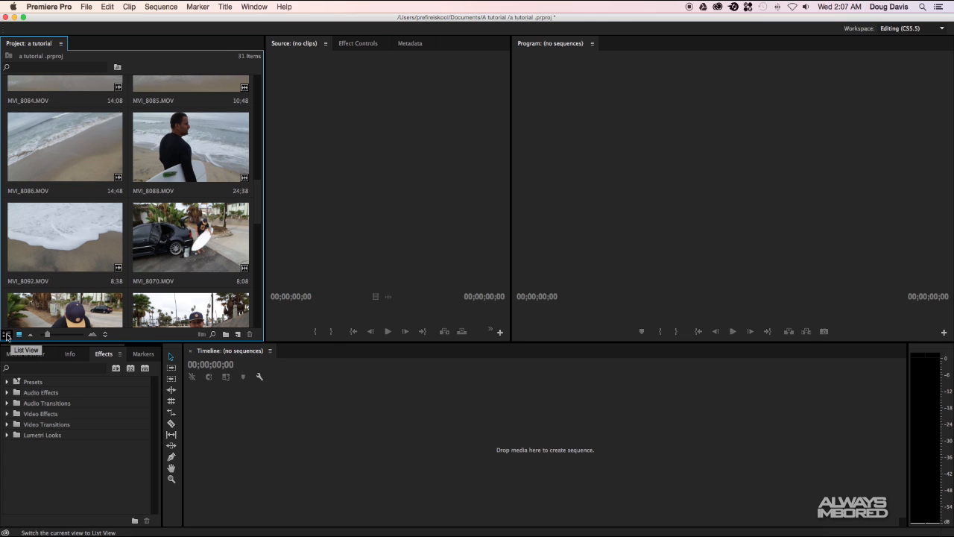
click(7, 334)
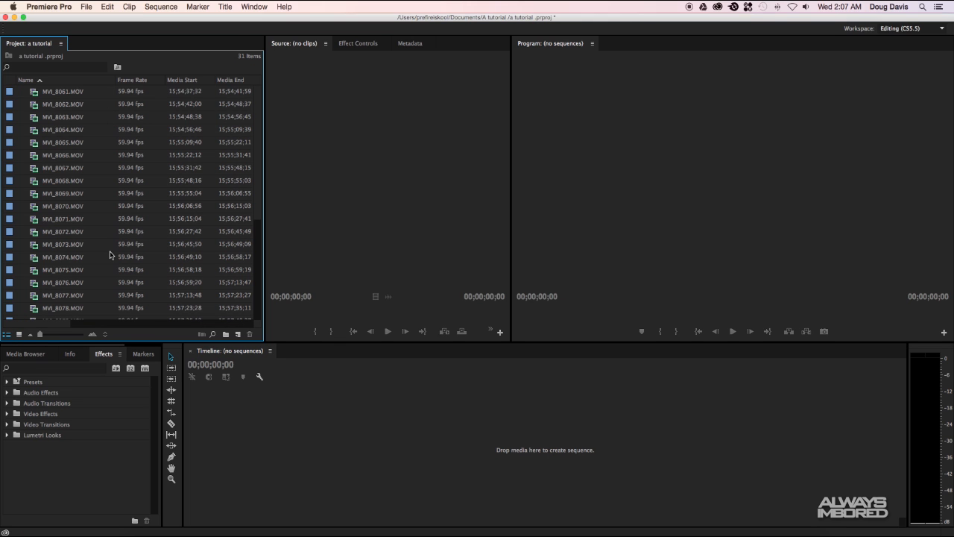
mouse_move(110, 256)
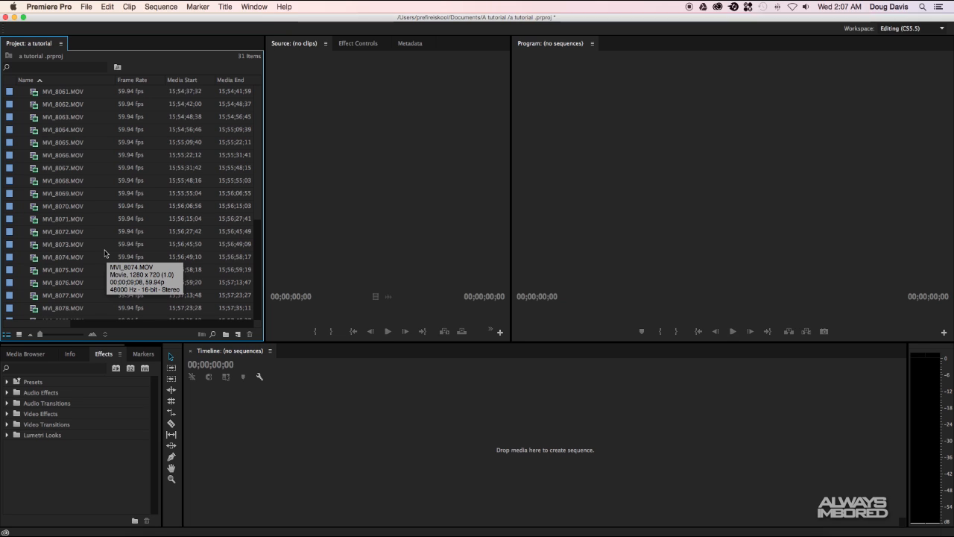
mouse_move(107, 250)
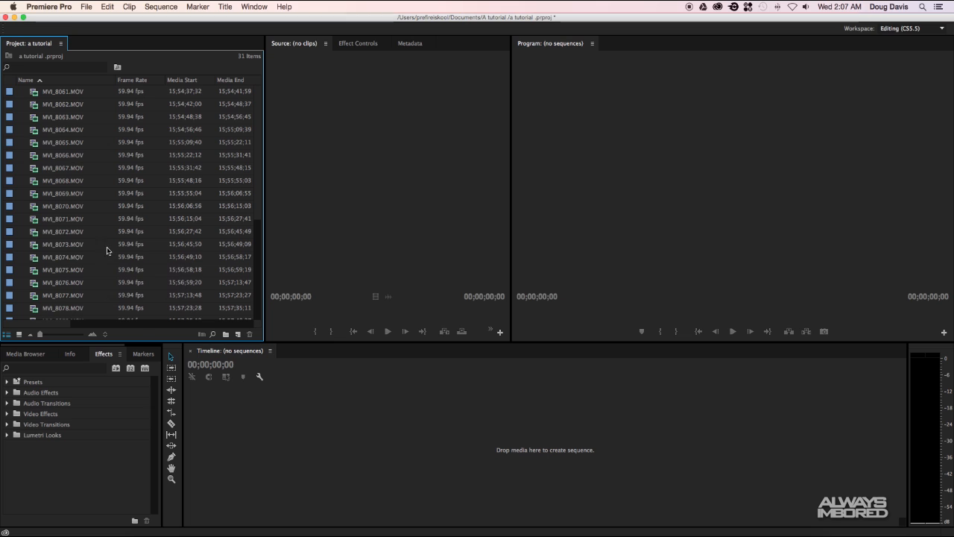
mouse_move(68, 108)
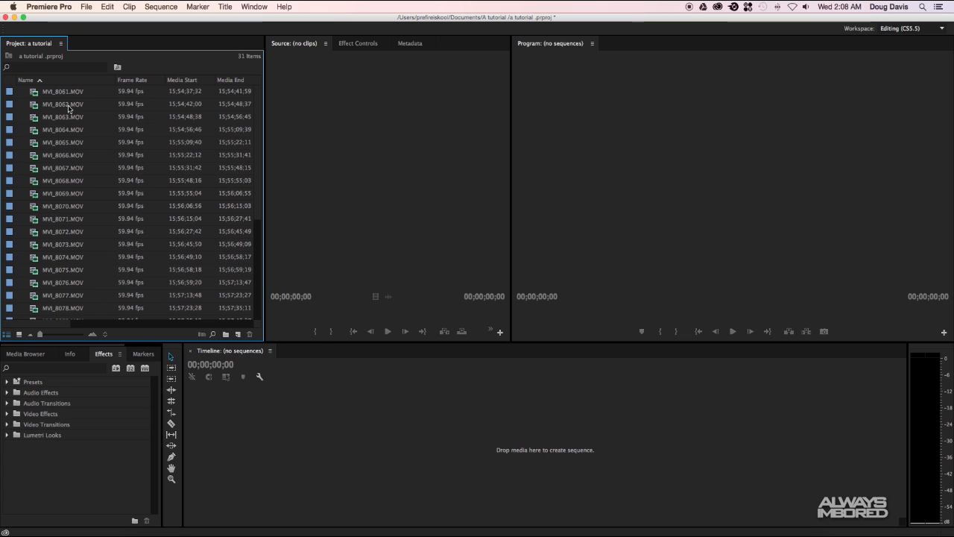
scroll(down, 3)
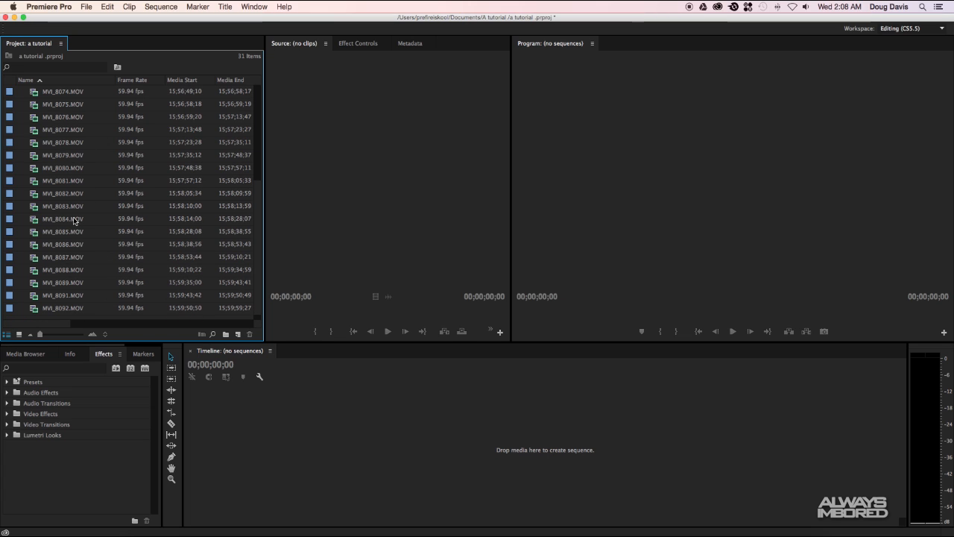
scroll(up, 3)
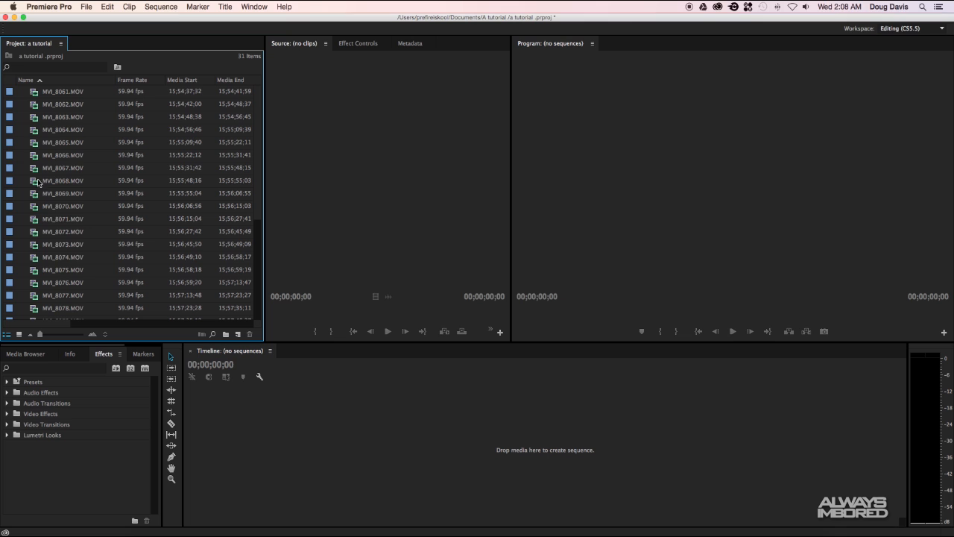
mouse_move(41, 103)
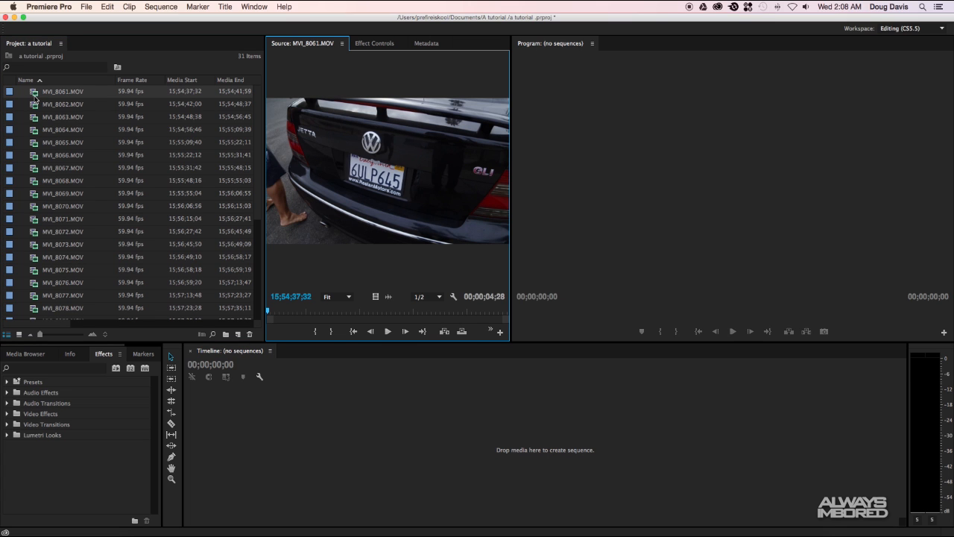
mouse_move(405, 178)
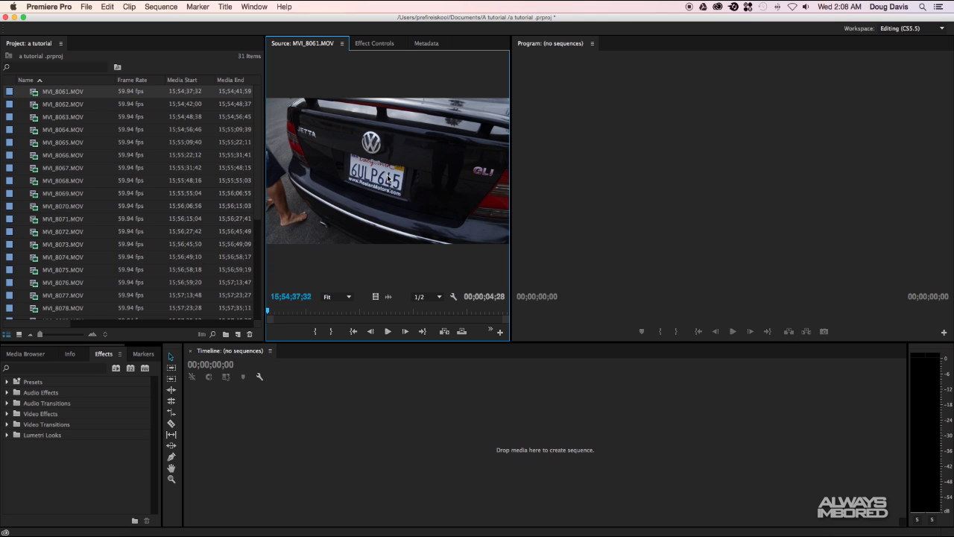
mouse_move(282, 312)
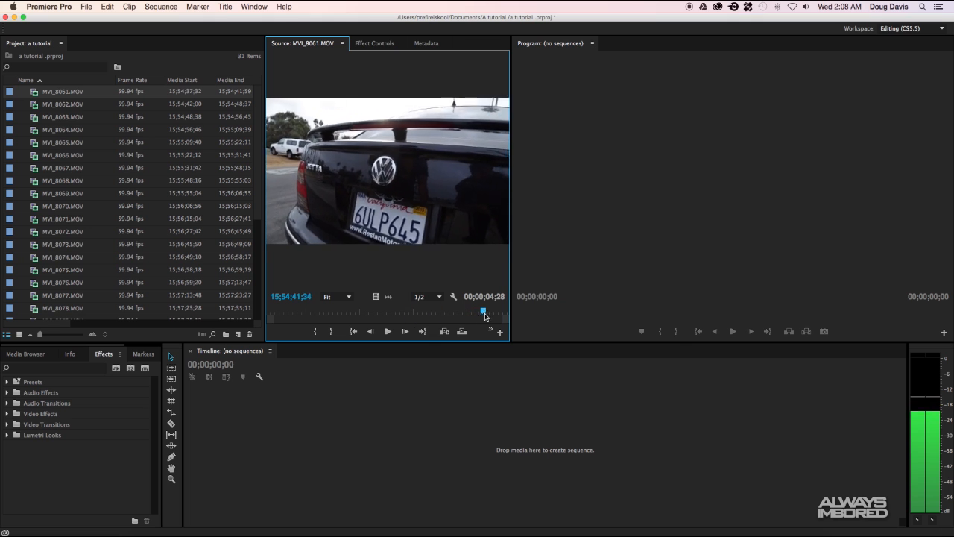
Scrub through MVI_8061.MOV and MVI_8064.MOV, then create a sequence from MVI_8064.
drag(484, 310, 436, 310)
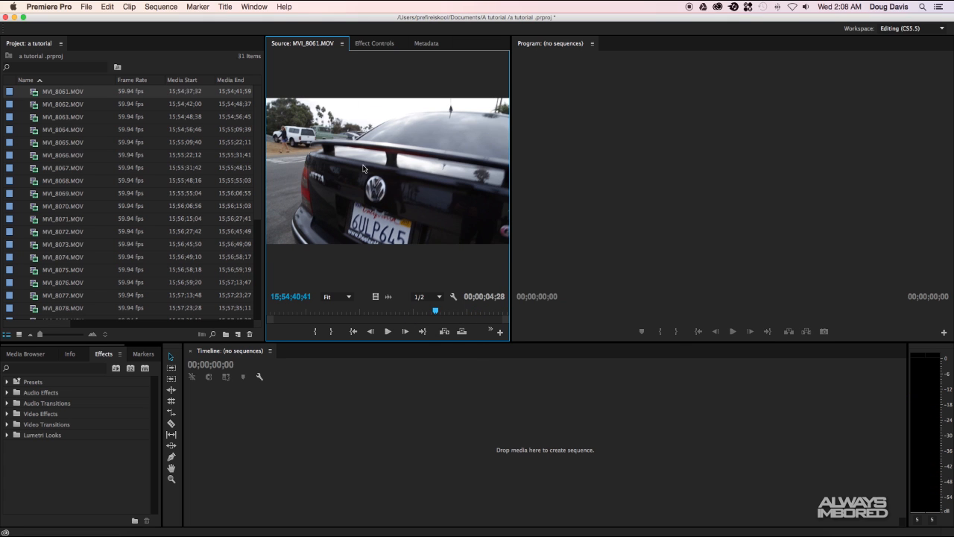
mouse_move(372, 198)
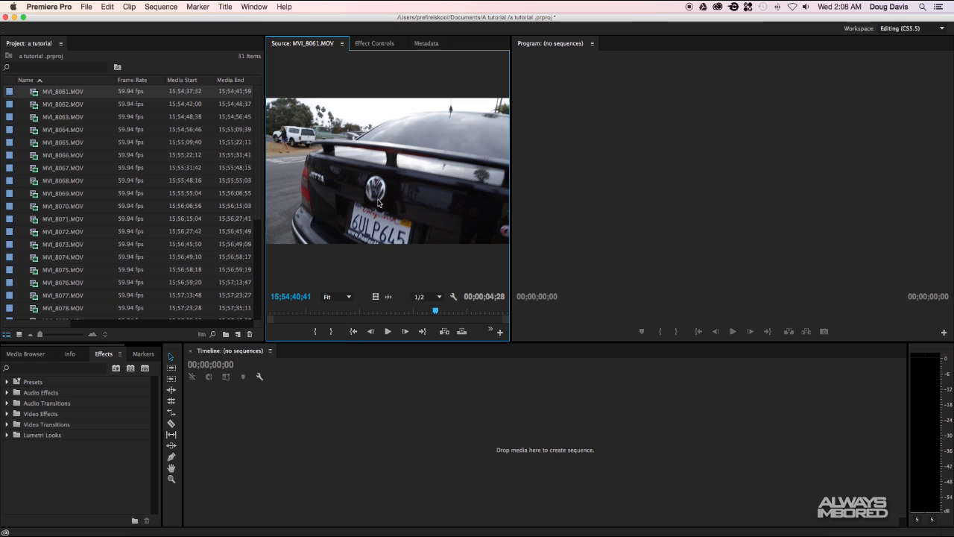
drag(436, 311, 426, 311)
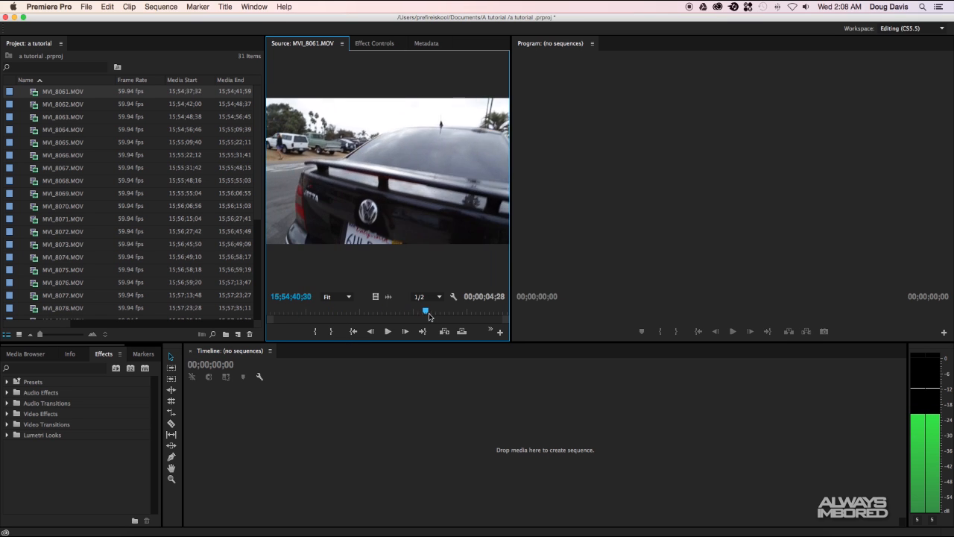
drag(425, 310, 474, 310)
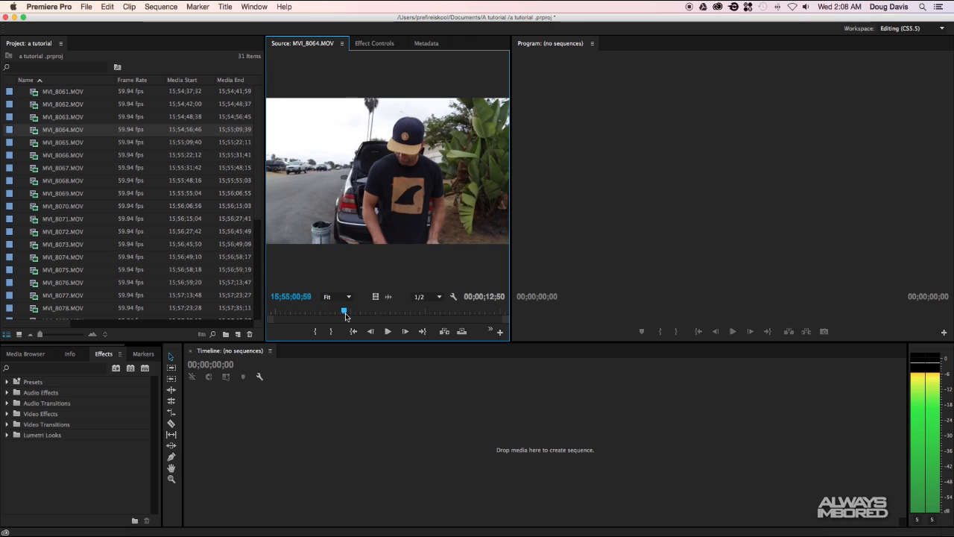
drag(343, 311, 356, 310)
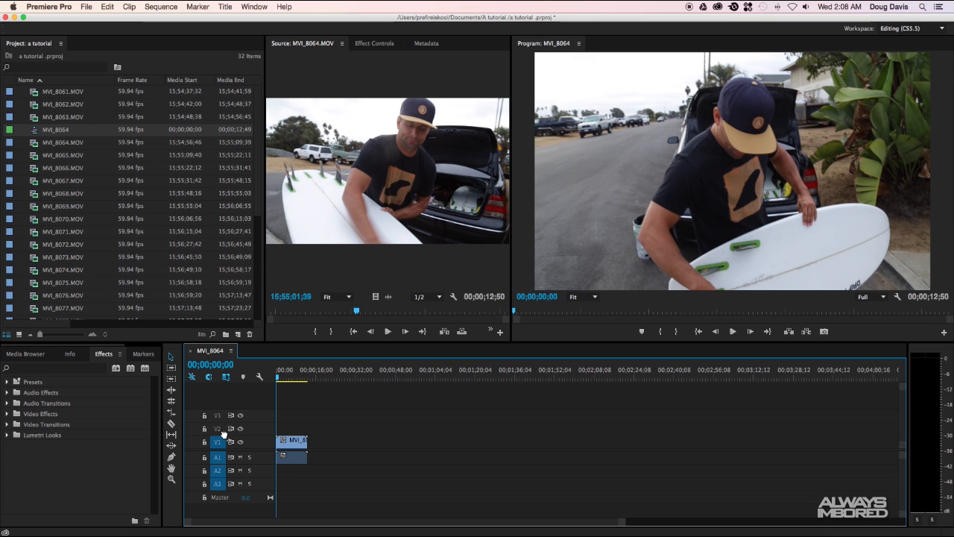
mouse_move(336, 242)
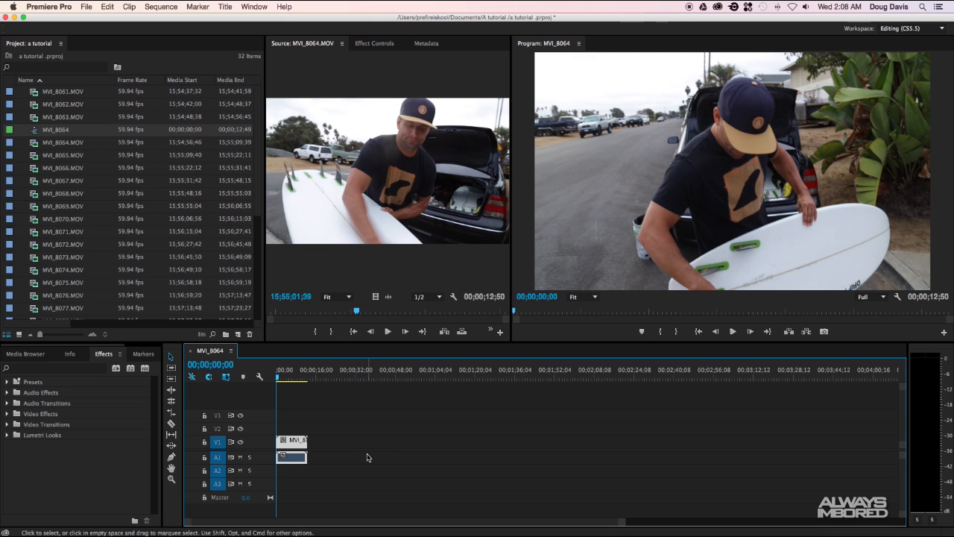
mouse_move(700, 161)
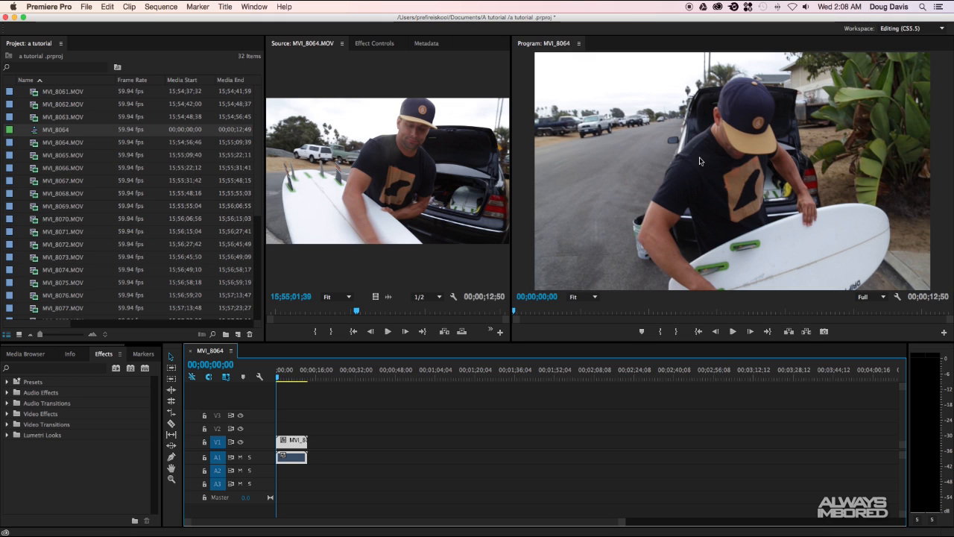
mouse_move(655, 210)
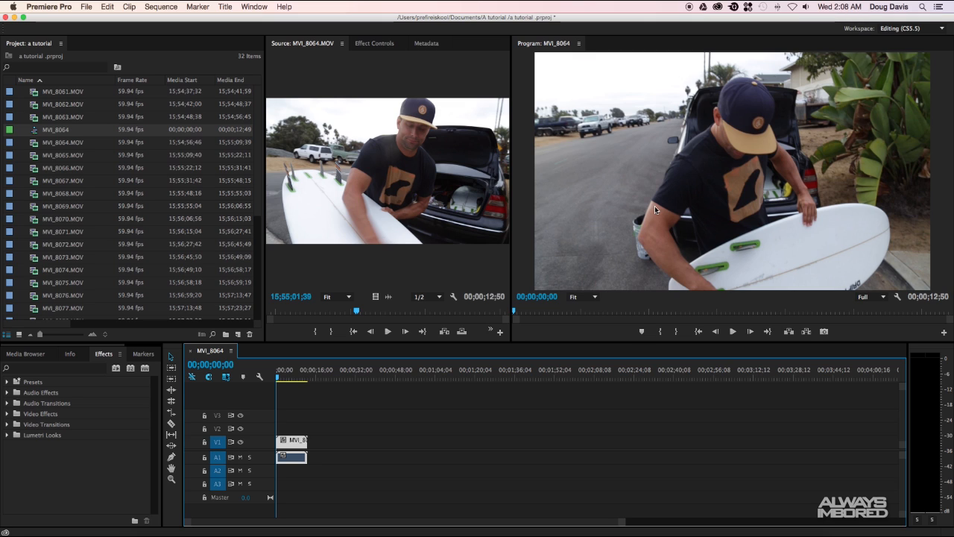
mouse_move(216, 299)
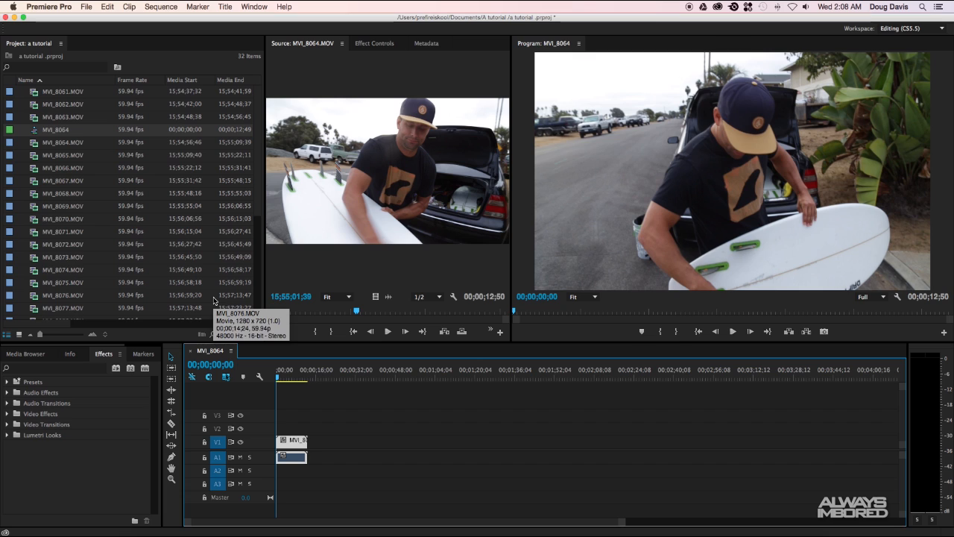